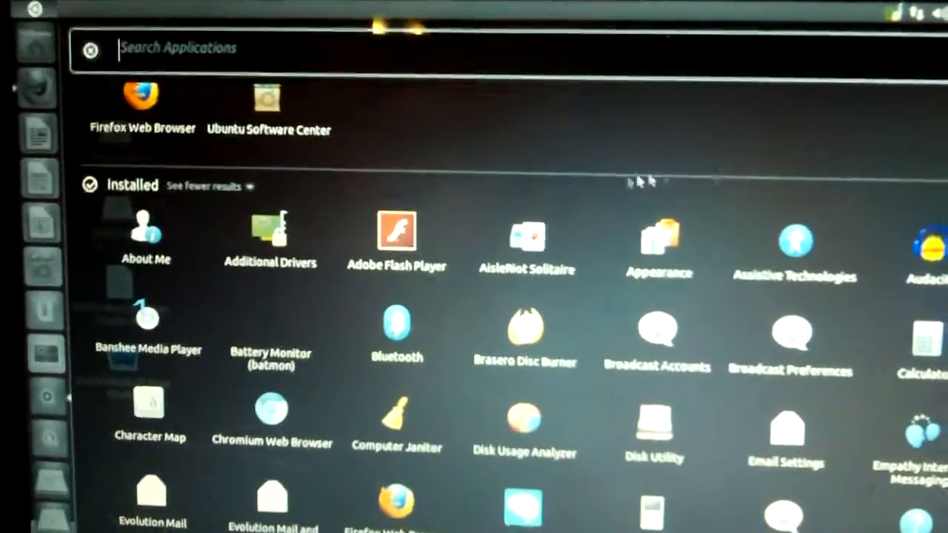
scroll(down, 3)
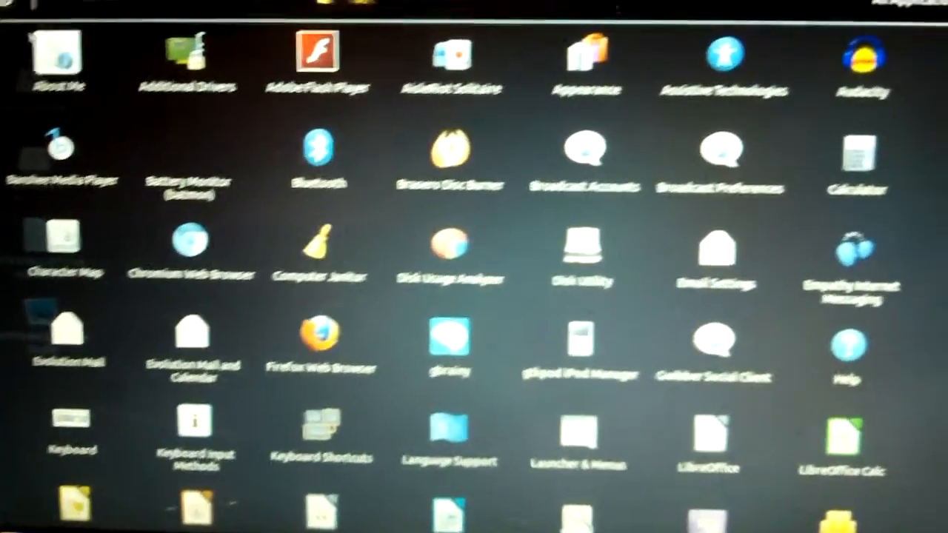